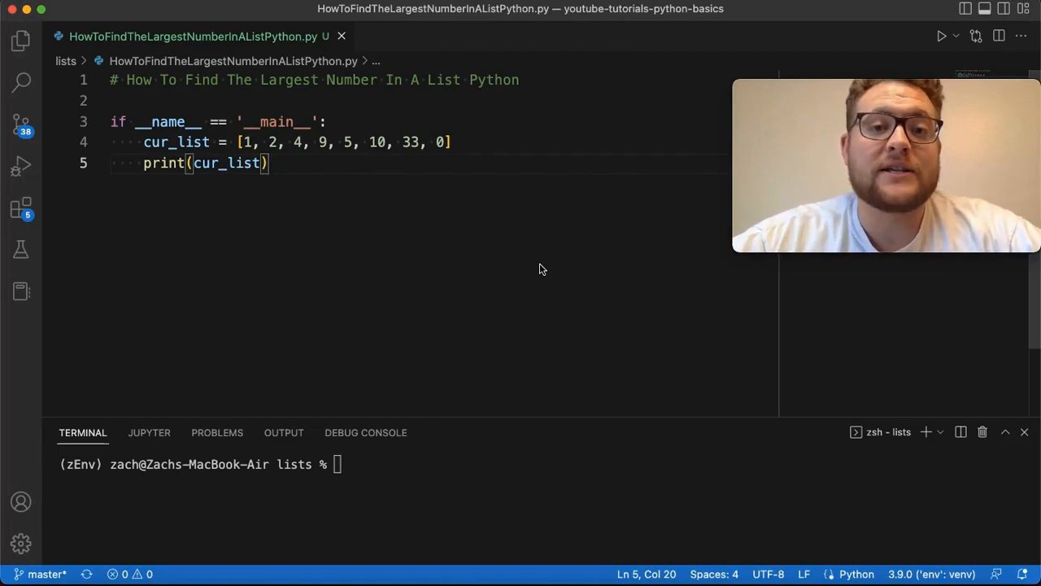
mouse_move(345, 194)
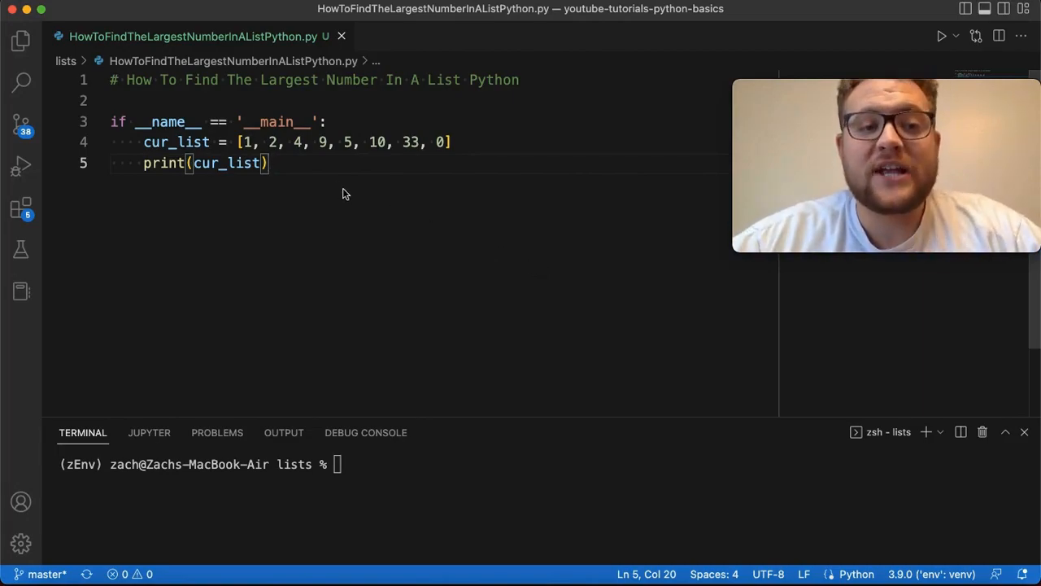
mouse_move(428, 153)
type("# Method 1:")
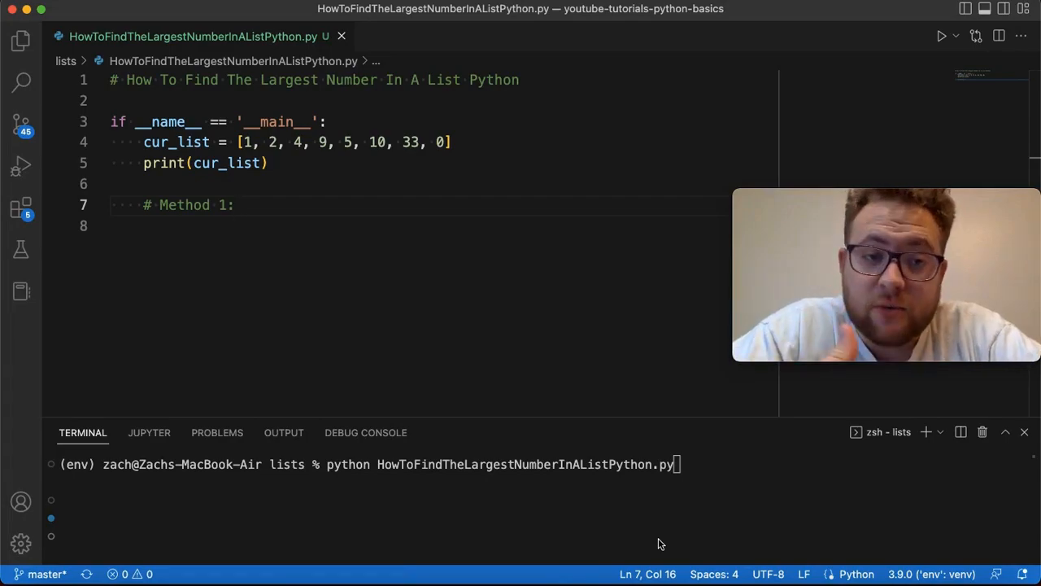
Step: Under the Method 1 loop comment, initialise largest to cur_list[0]
type("loop")
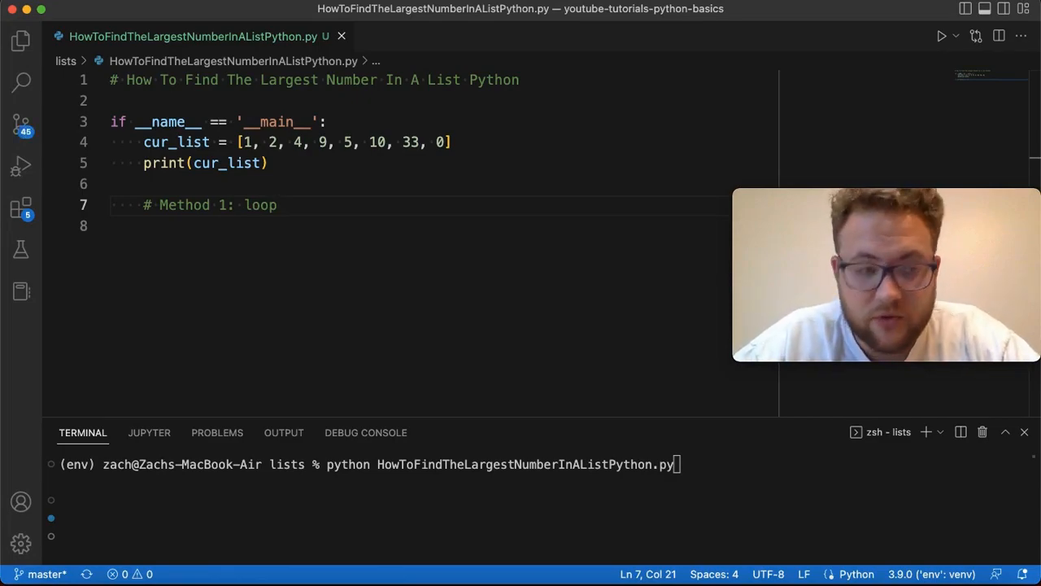
key("Enter")
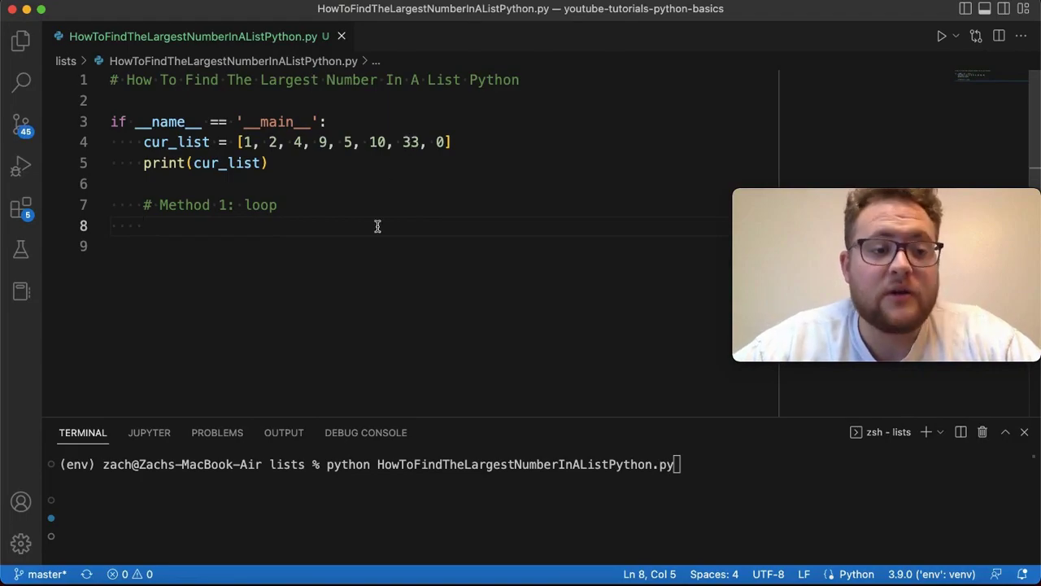
type("largest =")
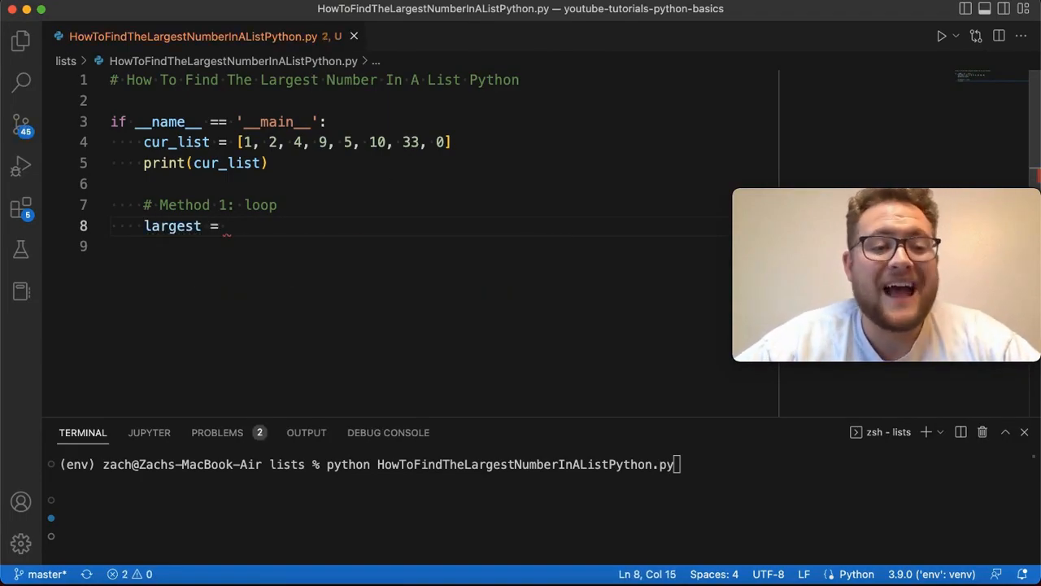
type("cur_")
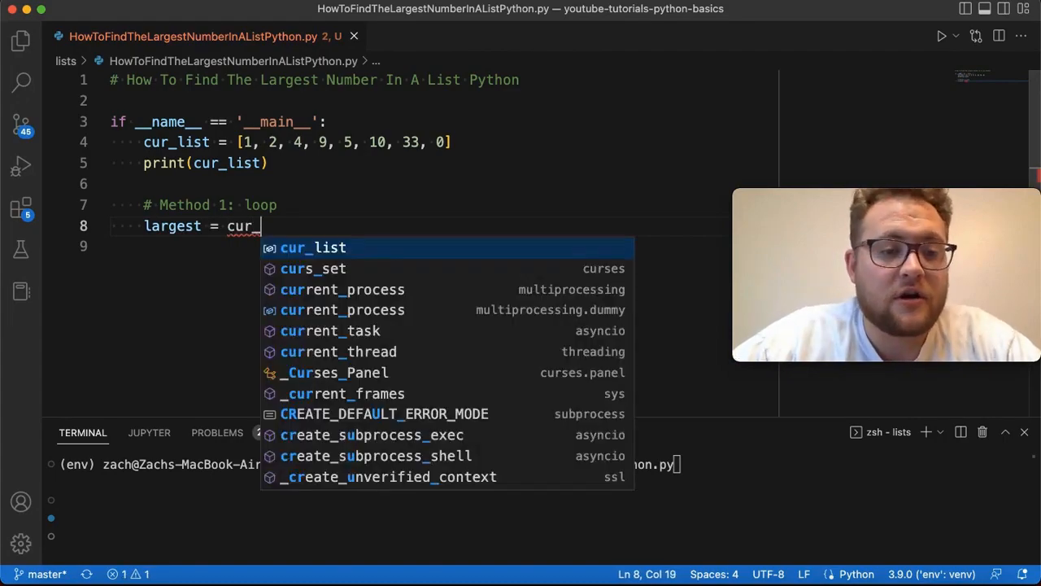
type("list[]")
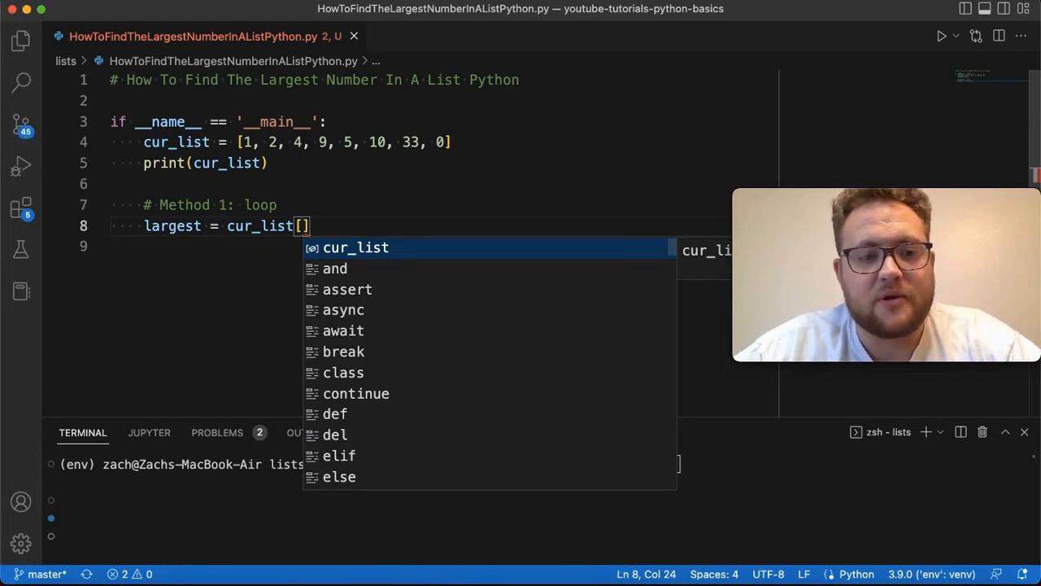
type("0")
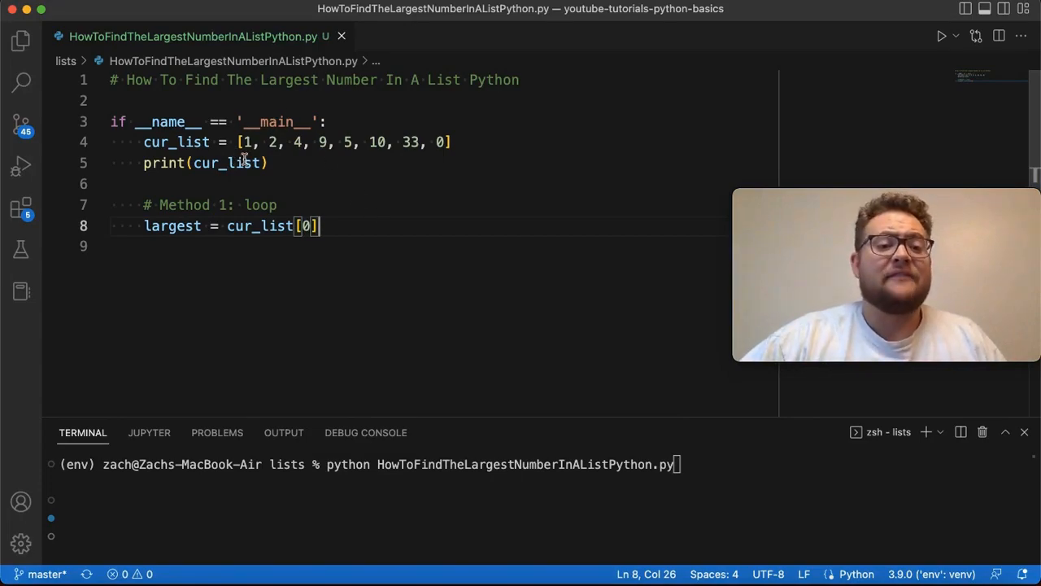
mouse_move(240, 142)
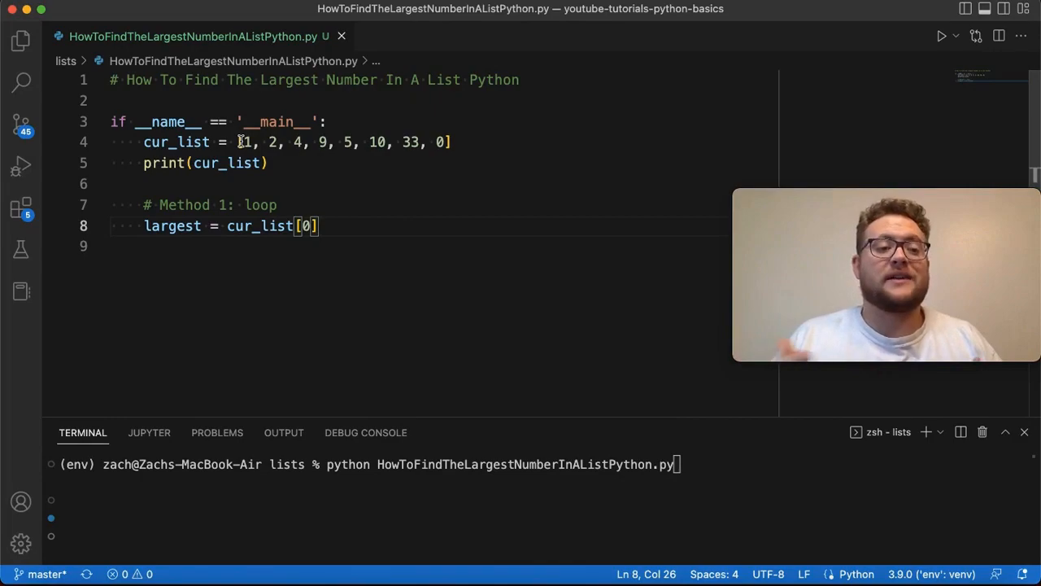
Step: Add a for loop over cur_list updating largest when num is bigger, and print 'Method 1: ' largest
key("Enter")
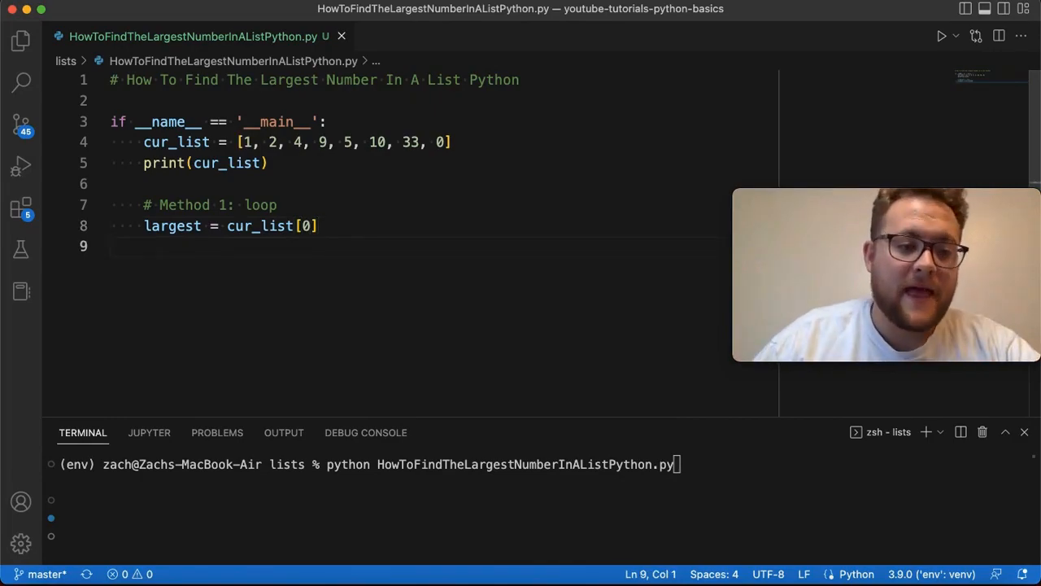
type("for nu")
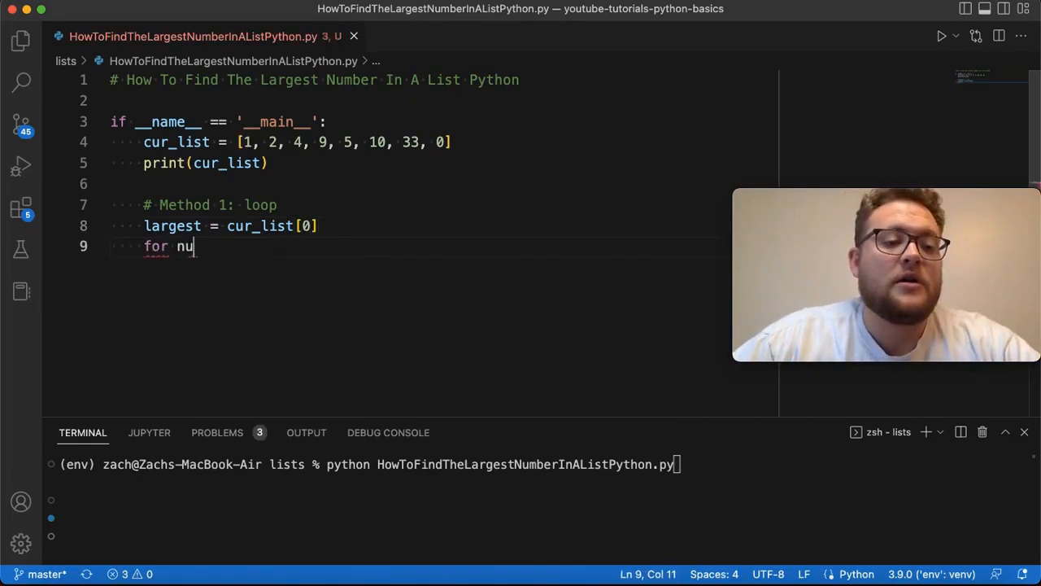
type("m in cur_list:")
type("if num > cur_list:")
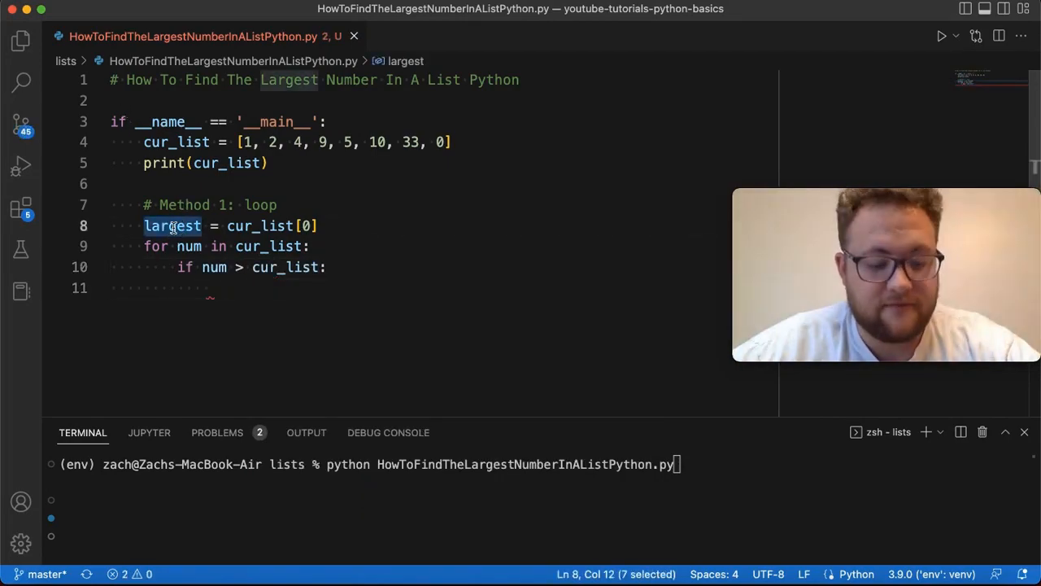
type("largest:")
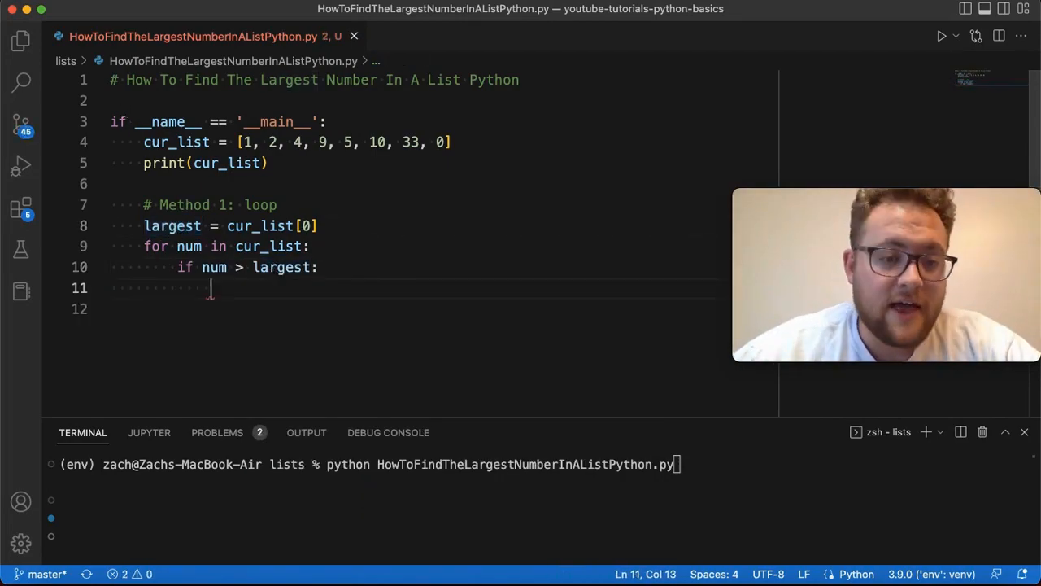
type("largest = num")
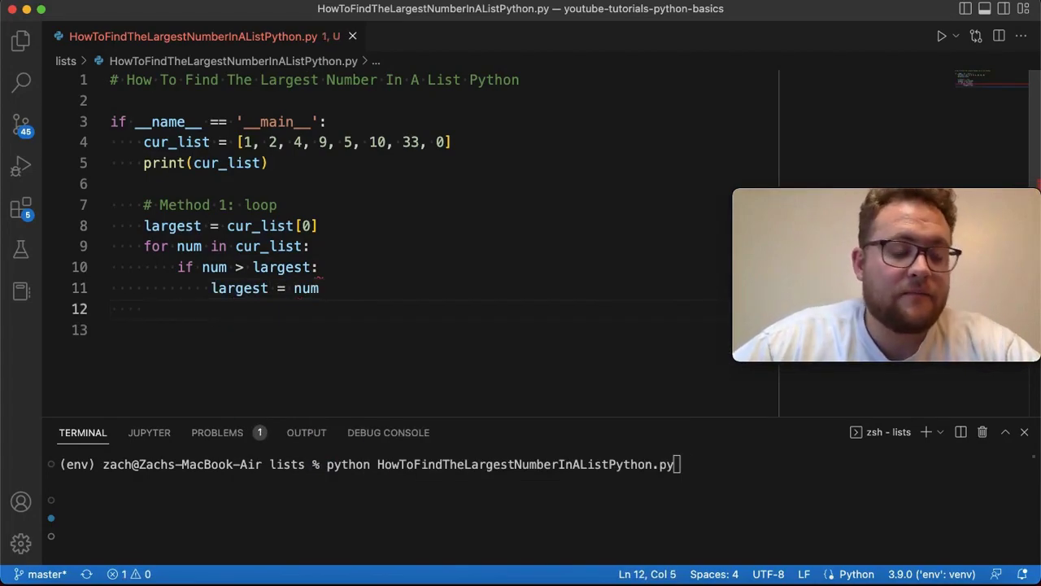
type("print(M")
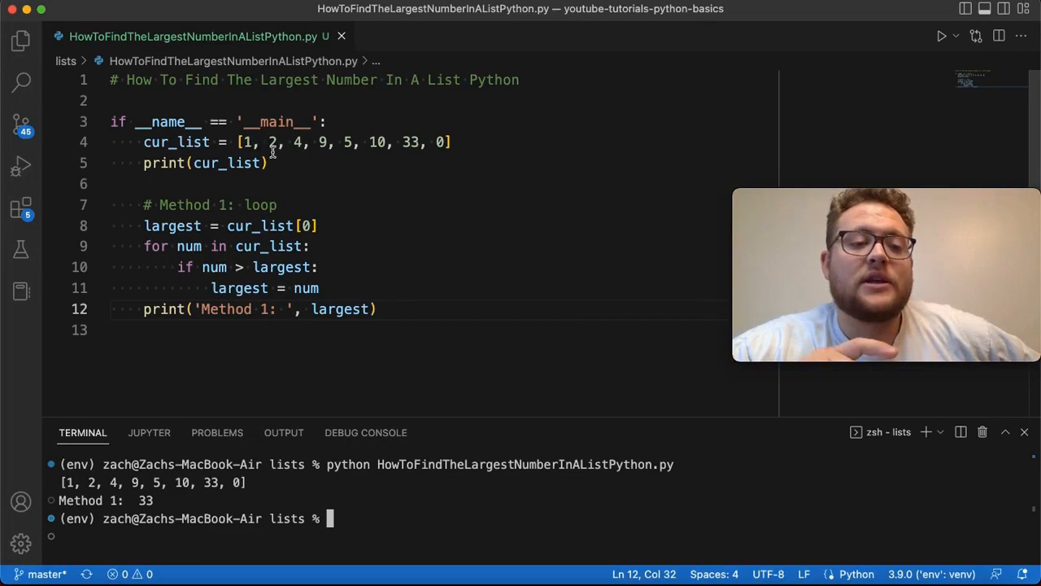
mouse_move(376, 155)
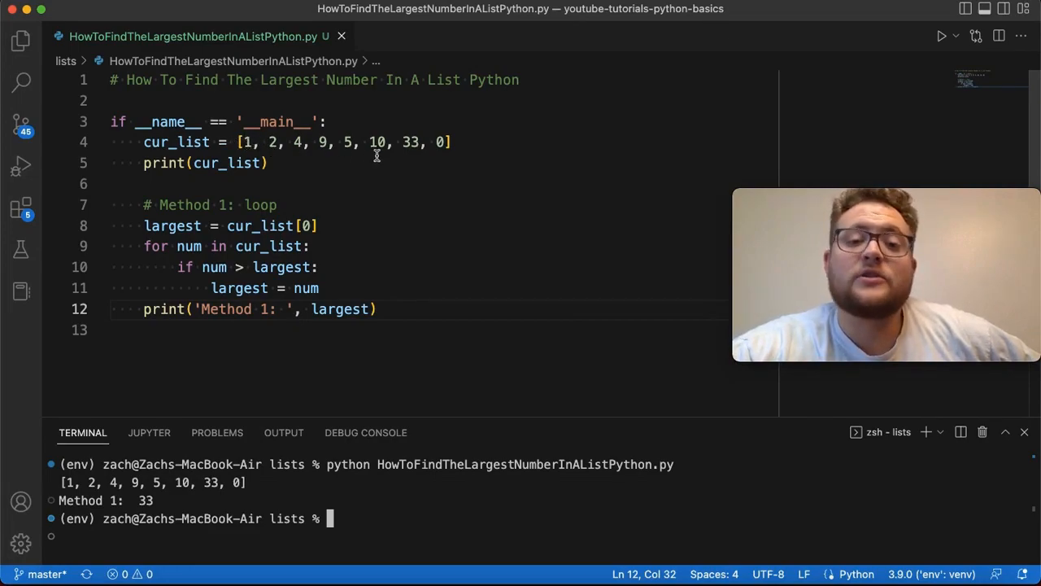
type("# Method 2:")
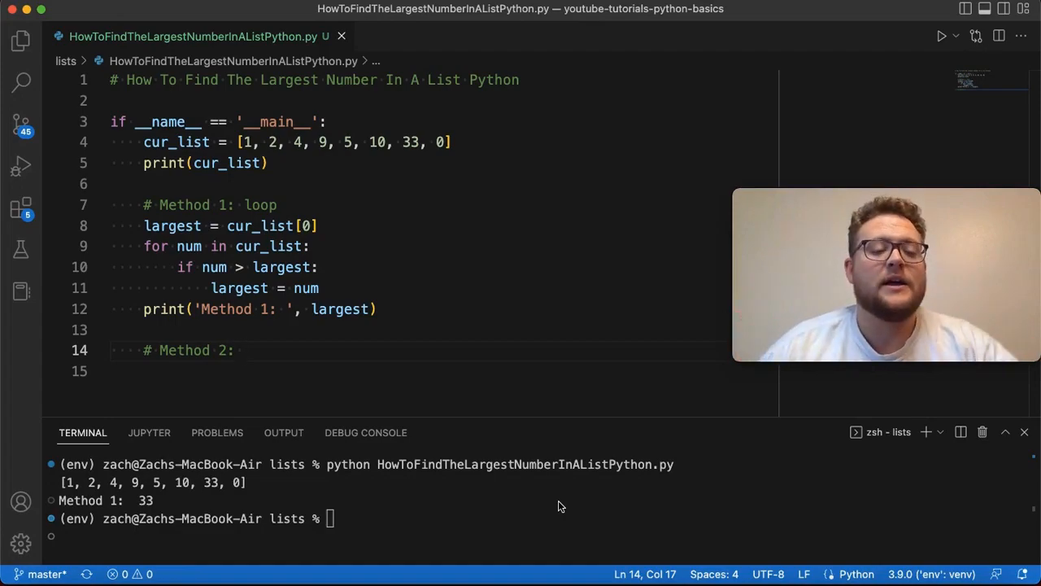
Step: Under the Sorting comment, assign sorted_list = sorted(cur_list) and print it with 'Sorted: '
type("So")
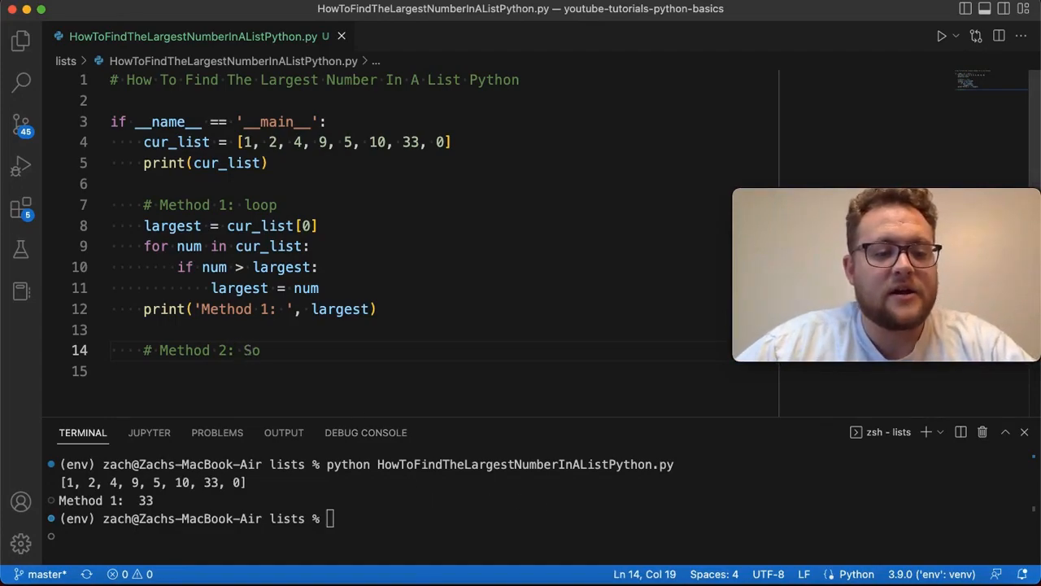
type("rting")
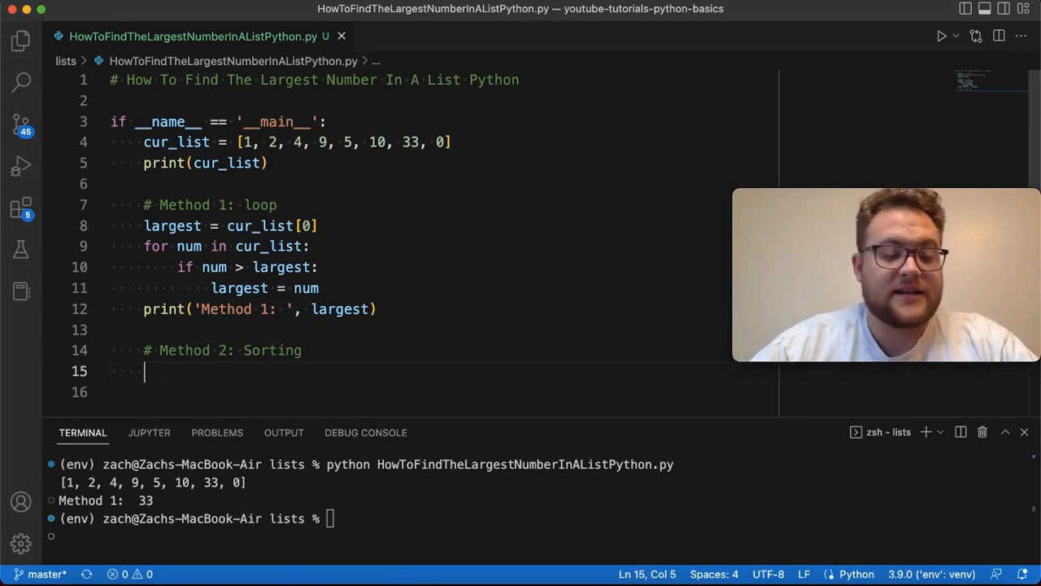
type("sorted_")
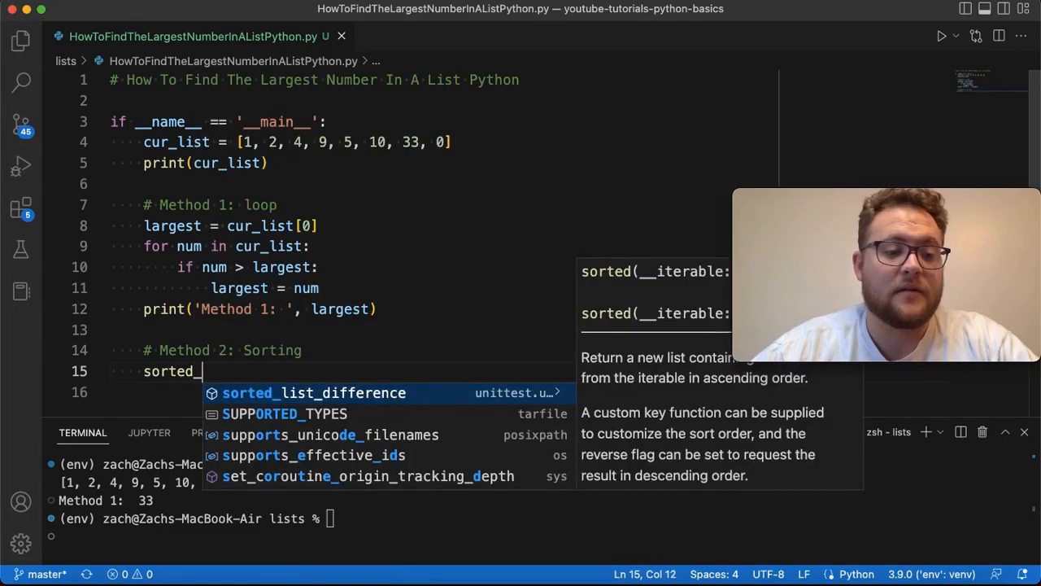
type("list = st")
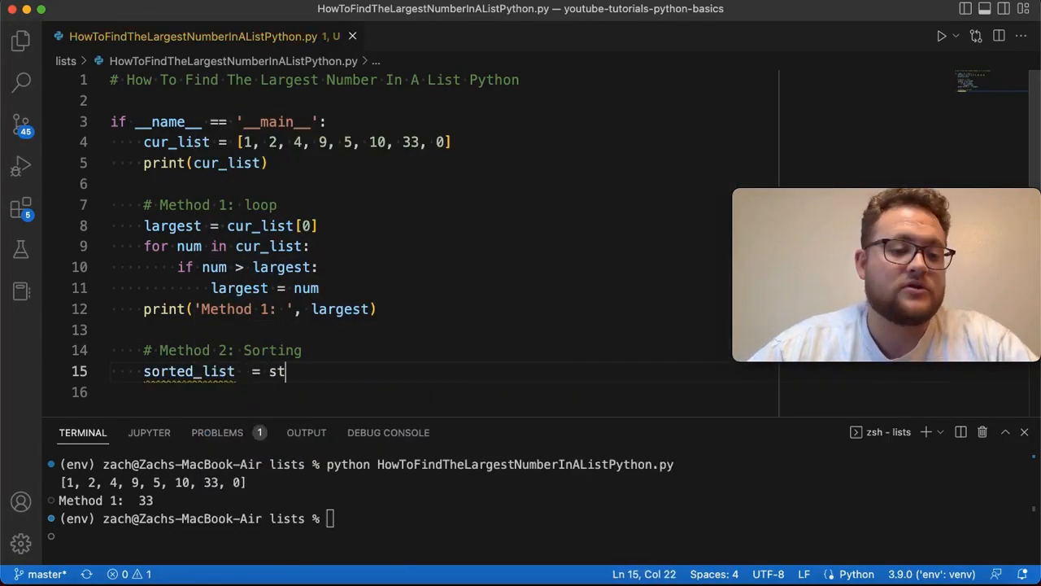
type("orted(cur")
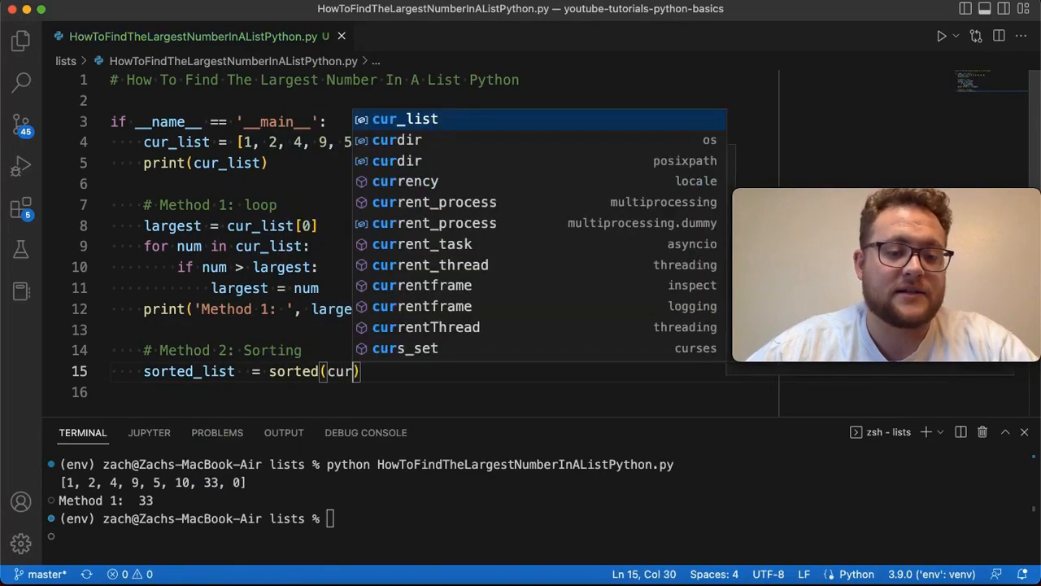
key("Tab")
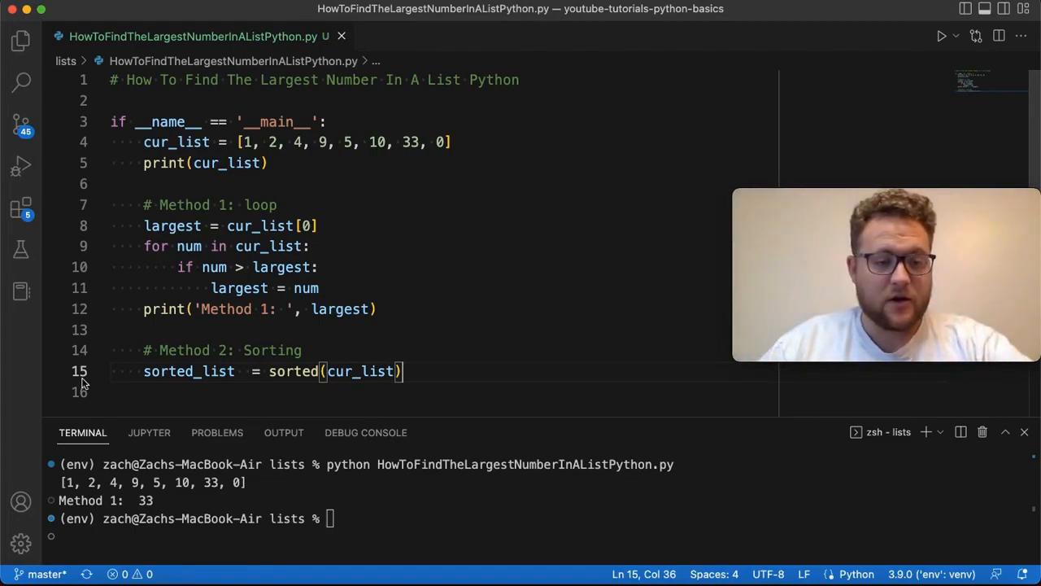
left_click(320, 288)
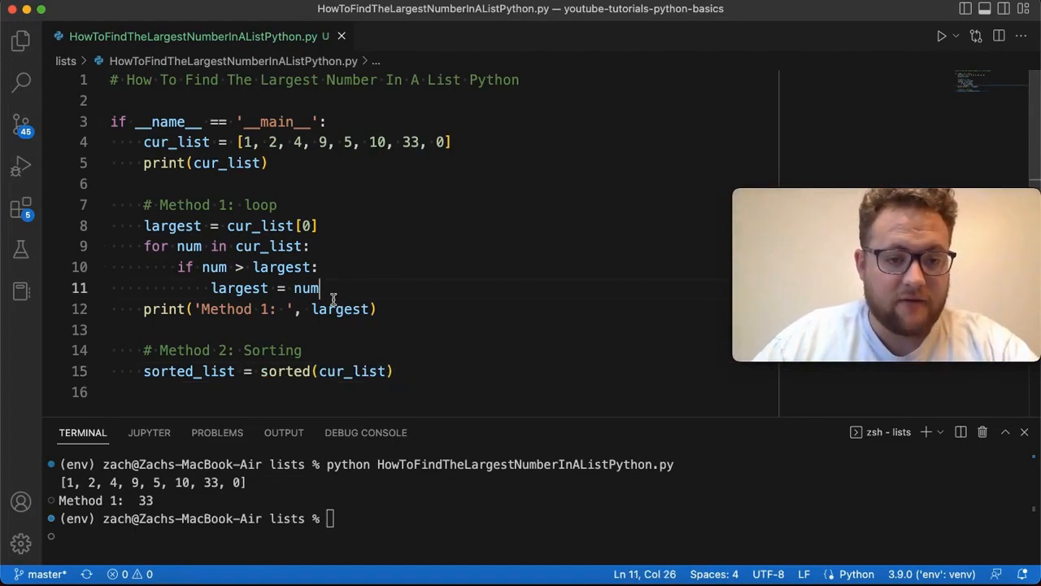
type("print('Sorted: ', sorted_list")
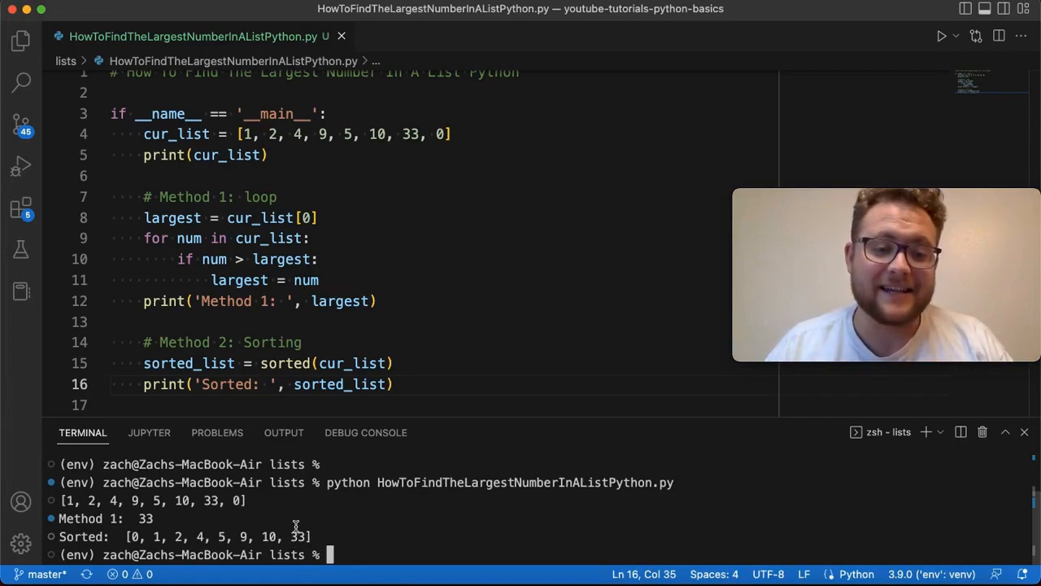
Step: Set largest2 to sorted_list[-1] and rerun the script to show Method 2: 33
left_click(399, 363)
type("largest2 =")
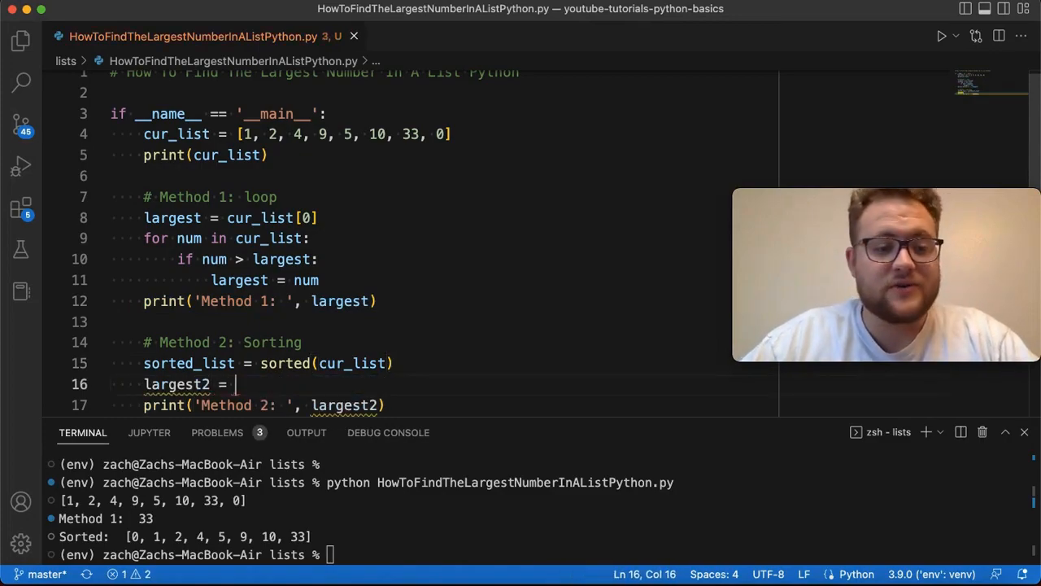
type("sorted_list")
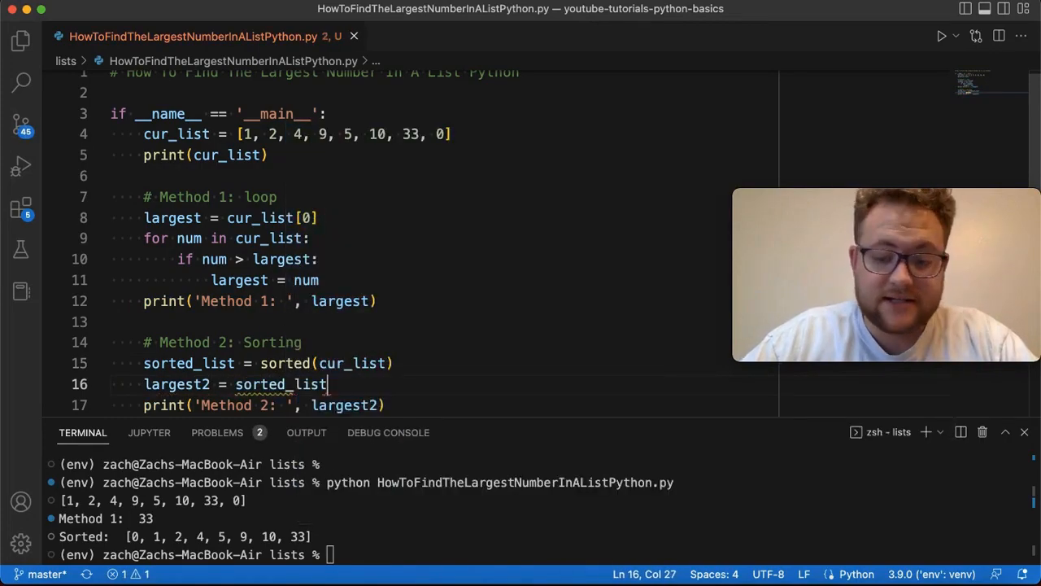
type("[-1]")
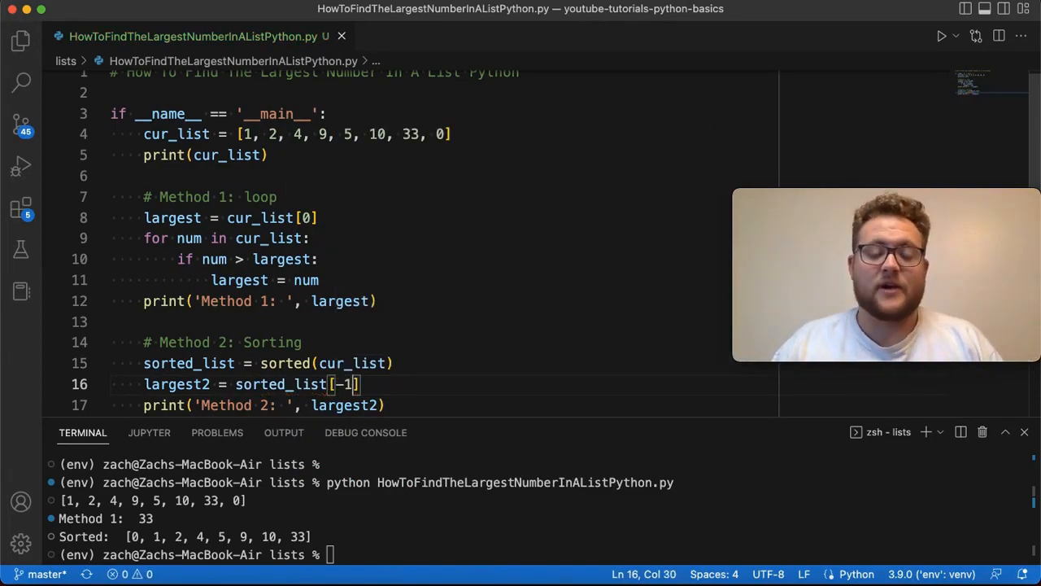
mouse_move(381, 375)
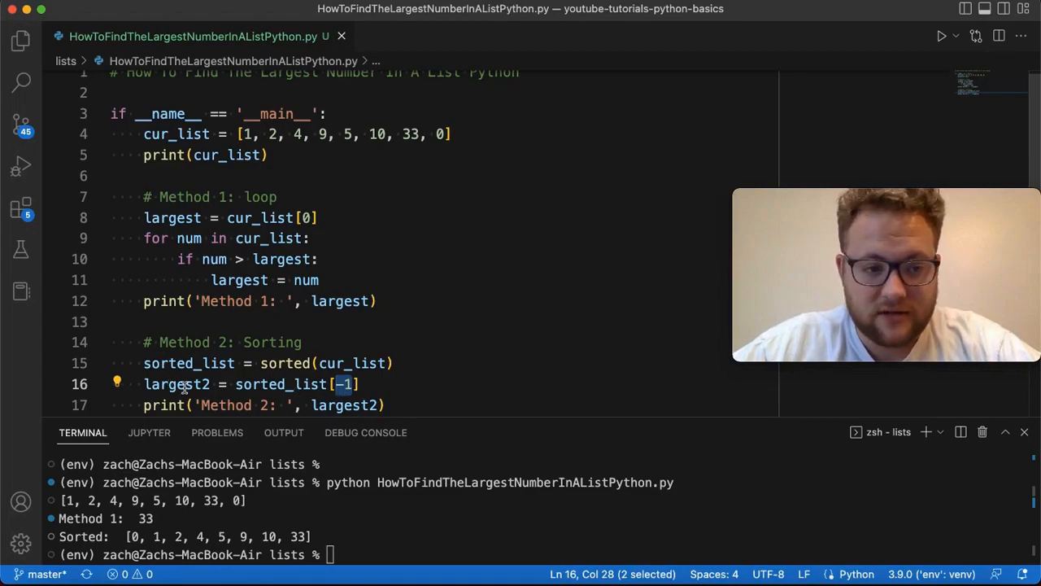
left_click(176, 384)
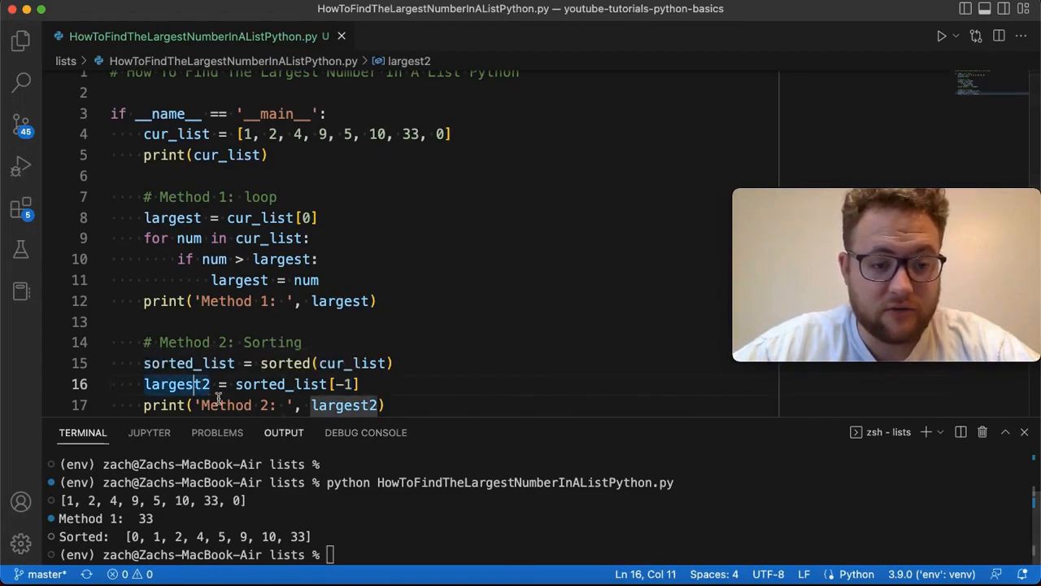
key("Enter")
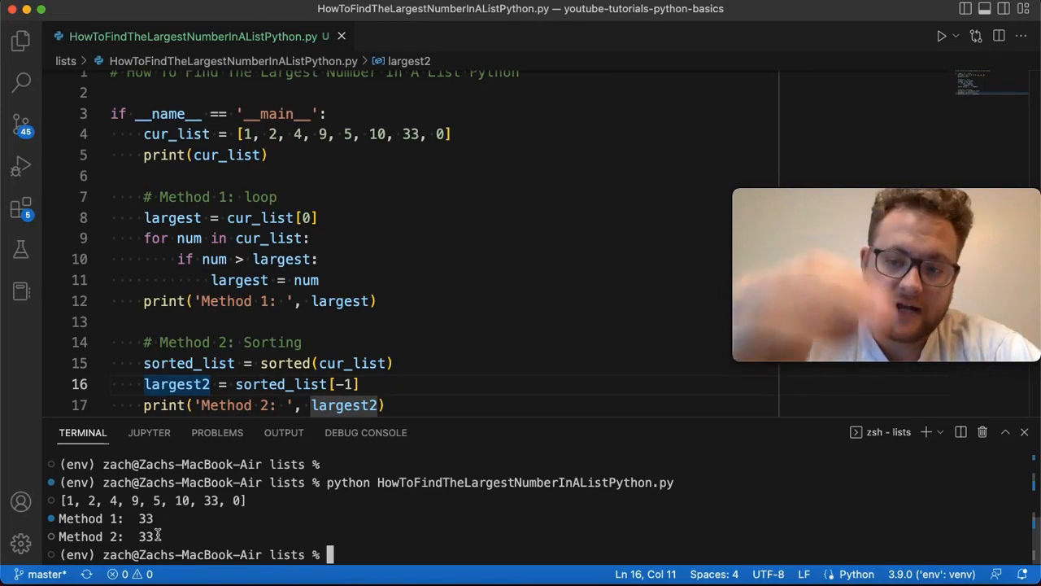
mouse_move(253, 424)
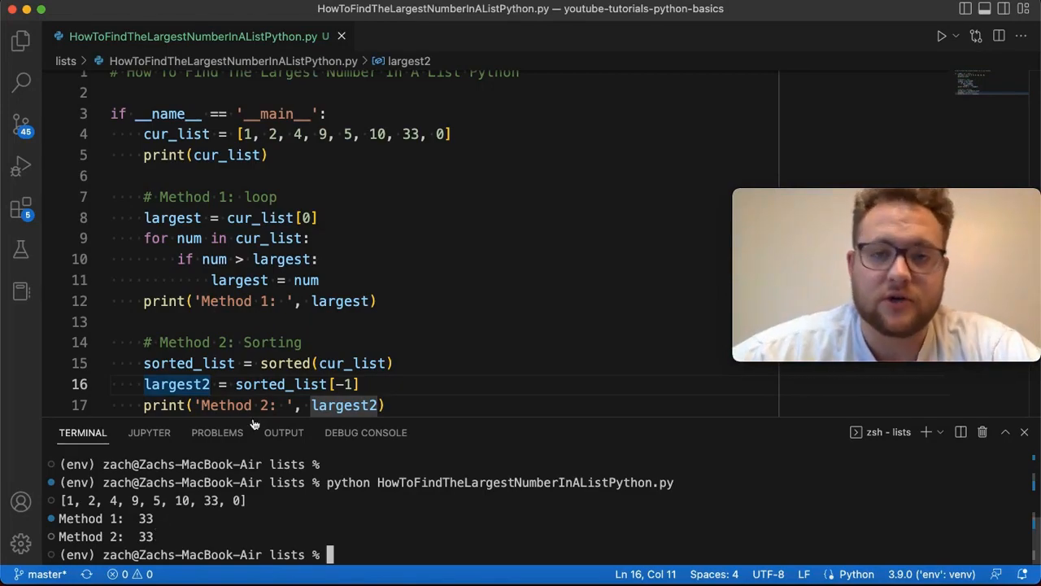
scroll("down", 3)
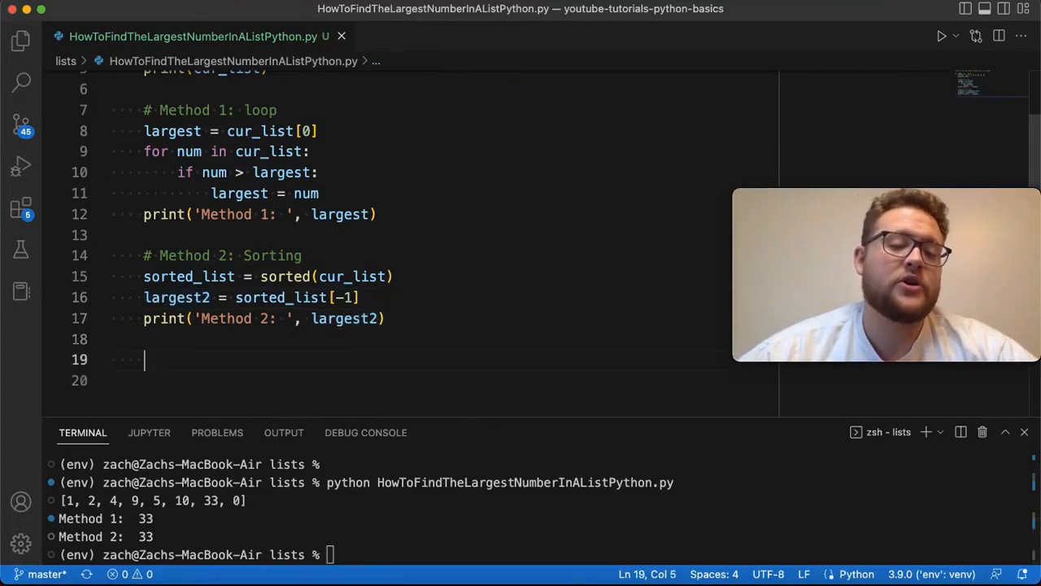
Step: Add a '# Method 3' comment and the line largest3 = max(cur_list)
type("# M")
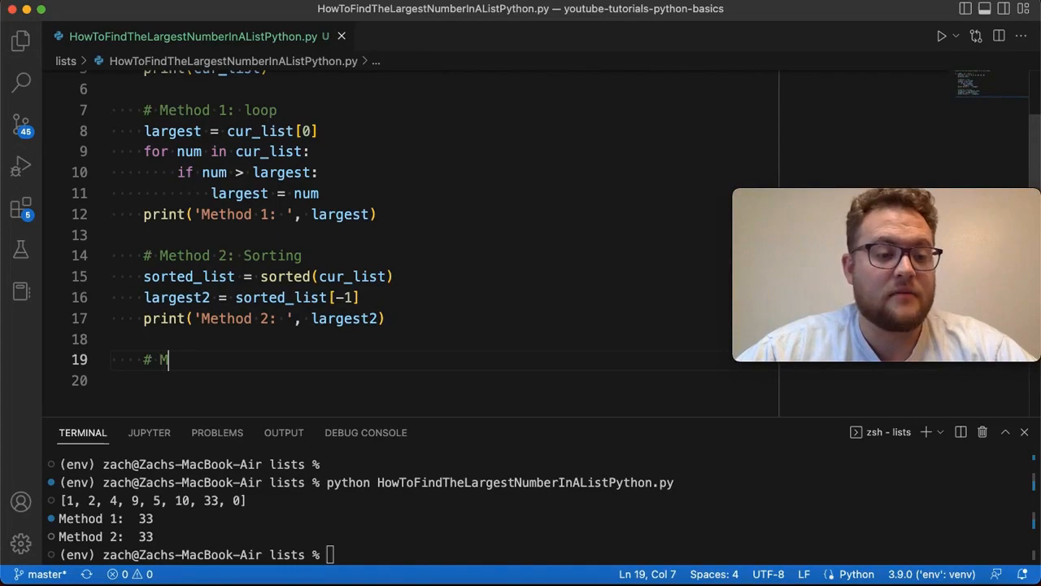
type("ethod 3: Max")
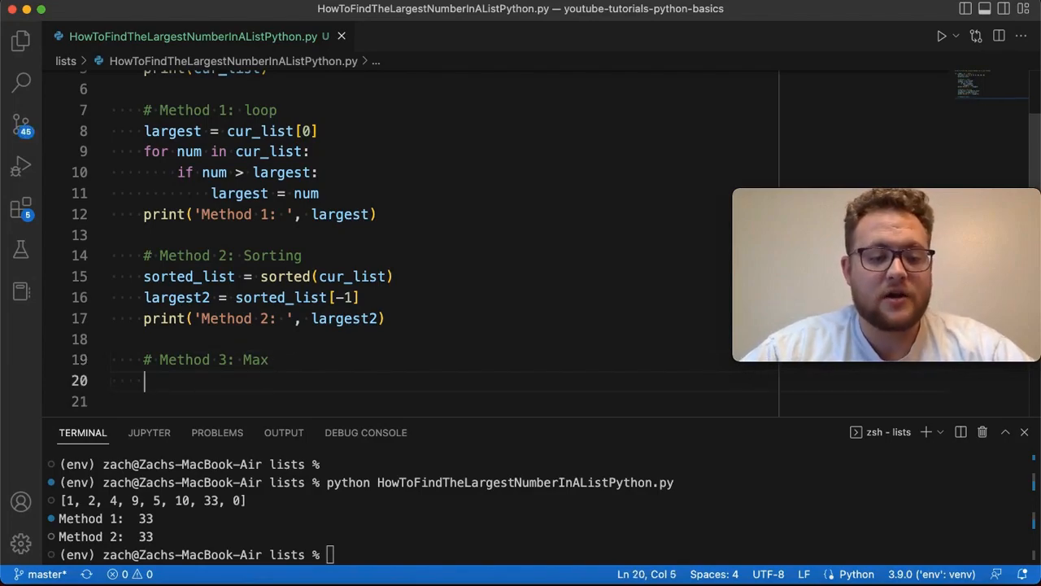
type("largest3 =")
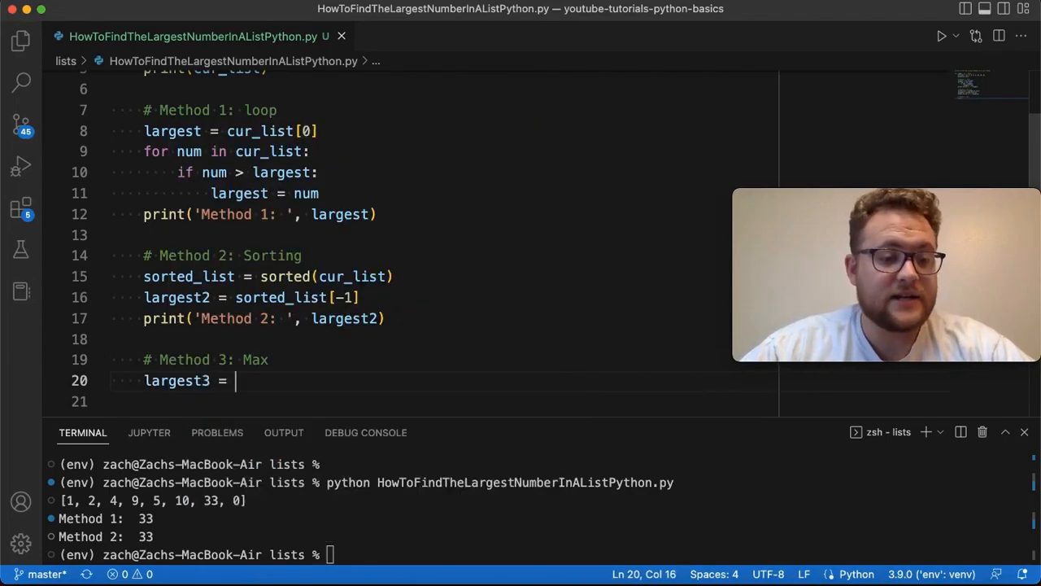
type("max(cur_list")
left_click(439, 401)
type("print('Method 3: ', largest3)")
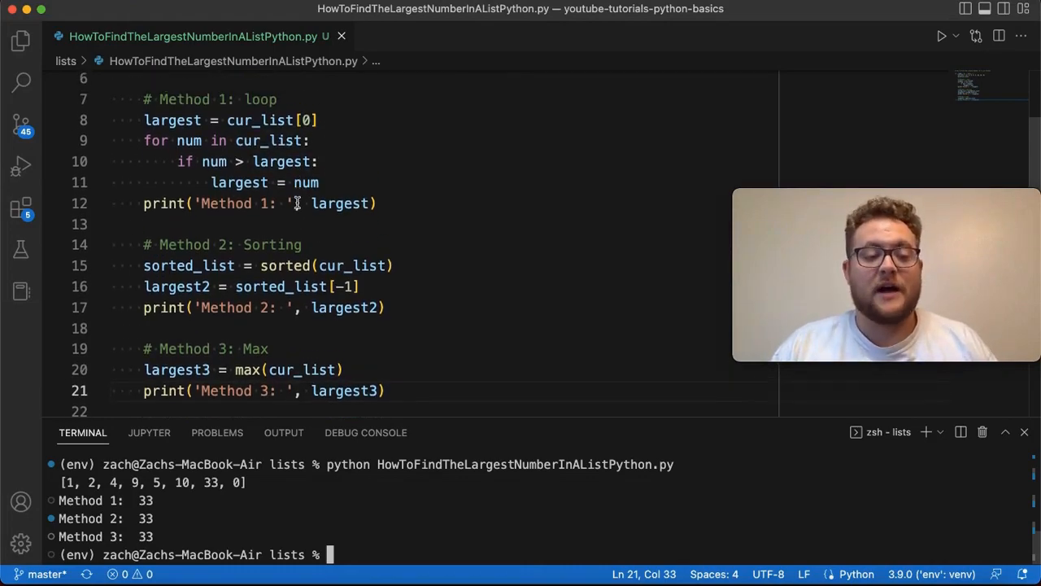
mouse_move(303, 369)
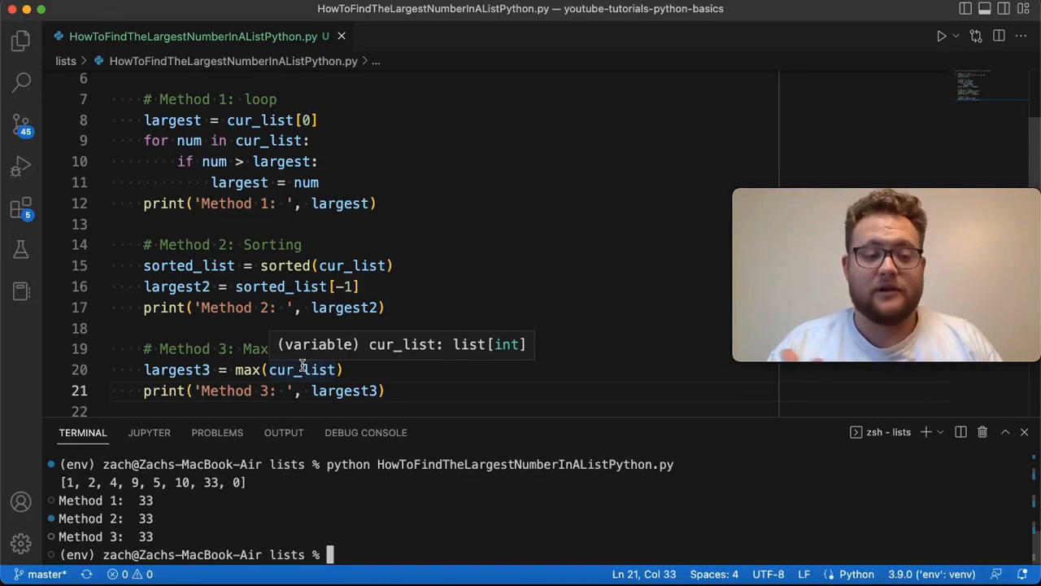
mouse_move(293, 265)
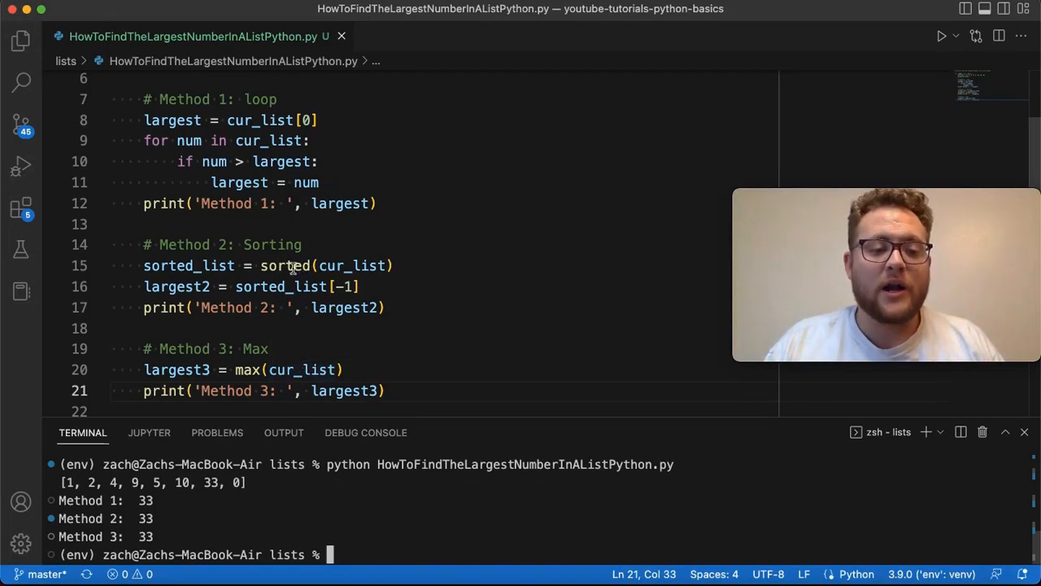
double_click(285, 265)
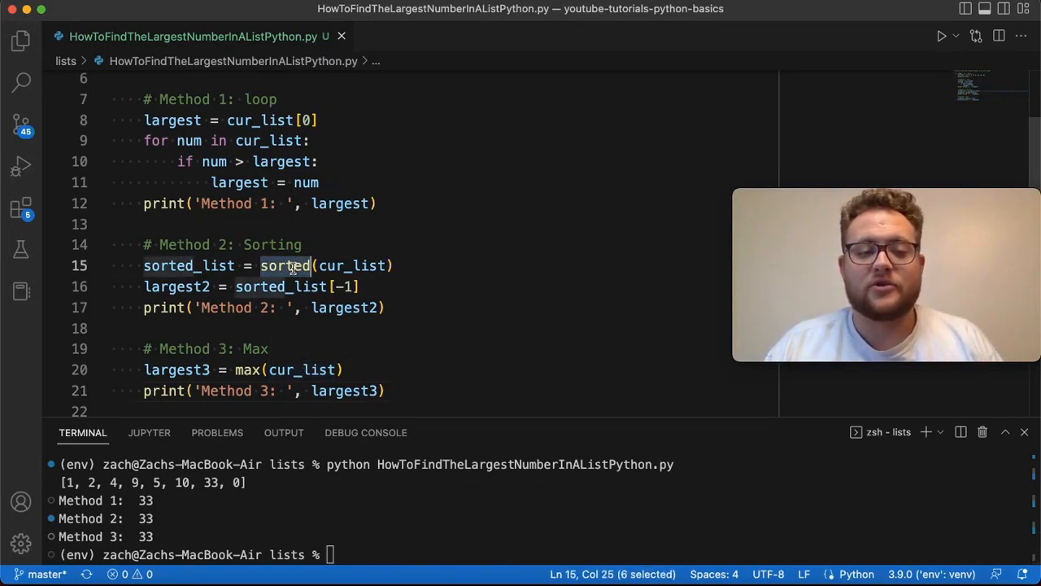
left_click(328, 286)
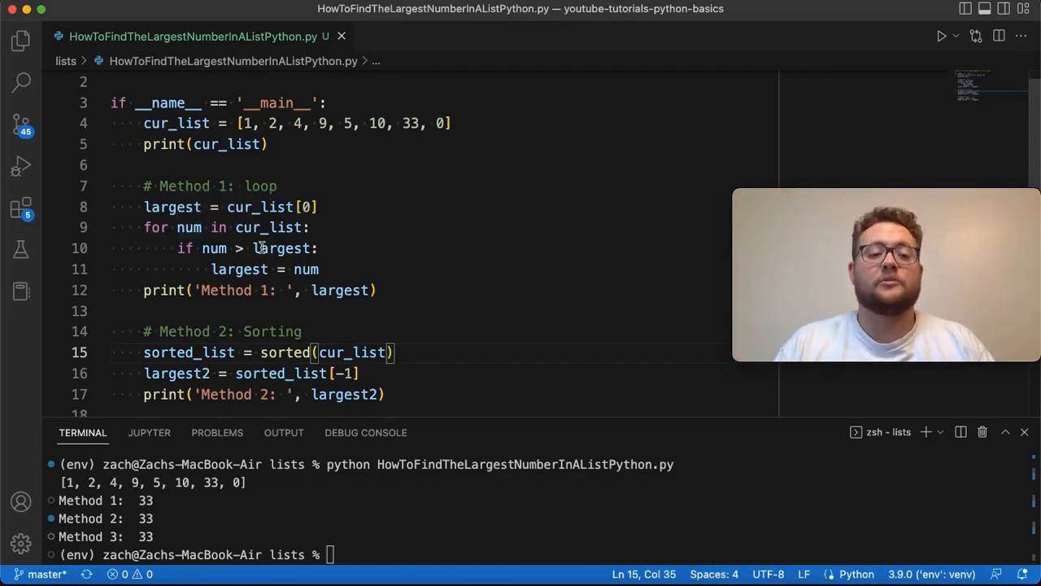
mouse_move(280, 248)
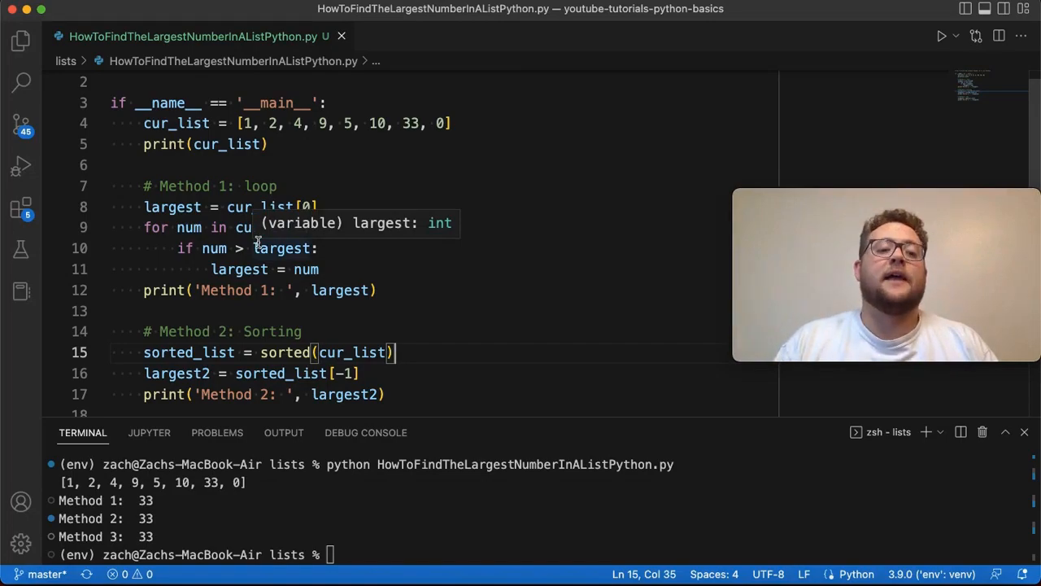